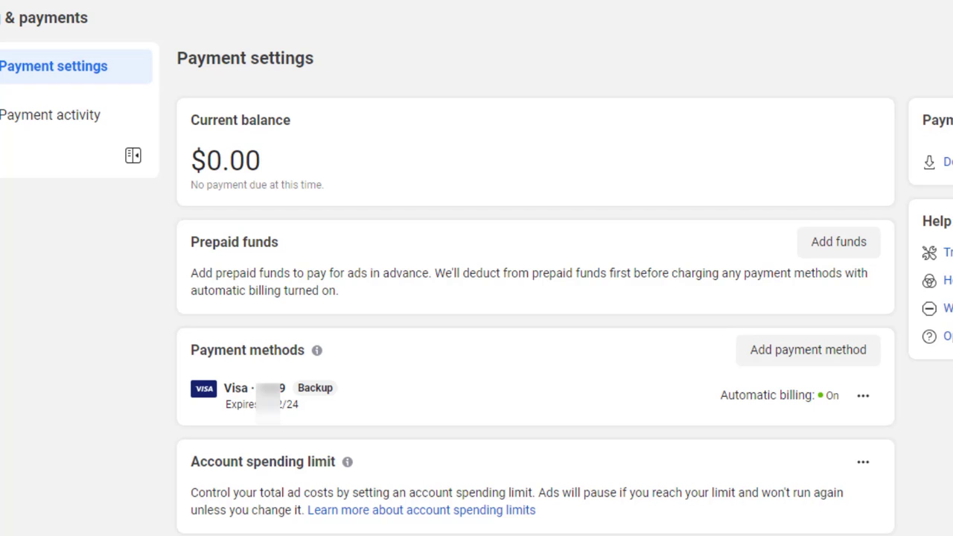
Reach Chrome's Manage Extensions page from the main menu and enable Developer mode.
scroll(down, 3)
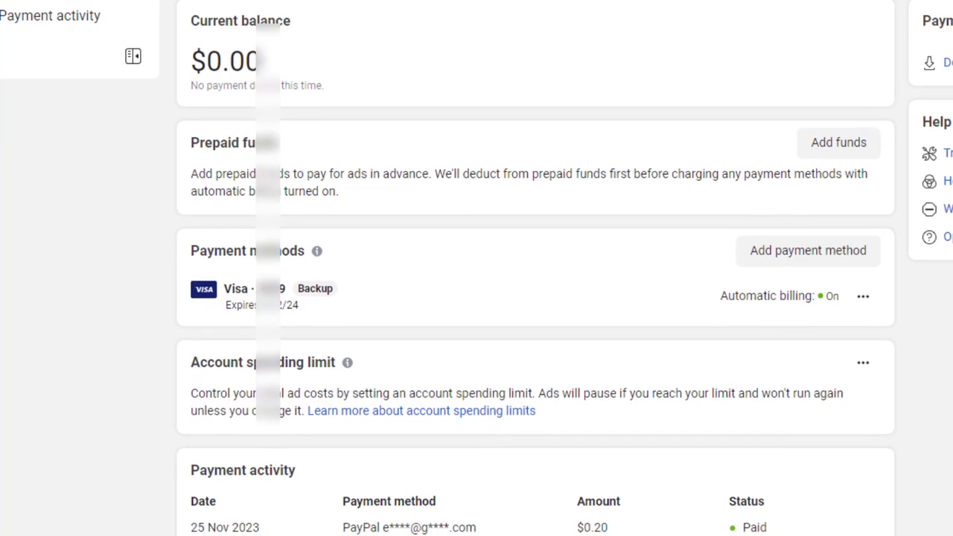
scroll(down, 3)
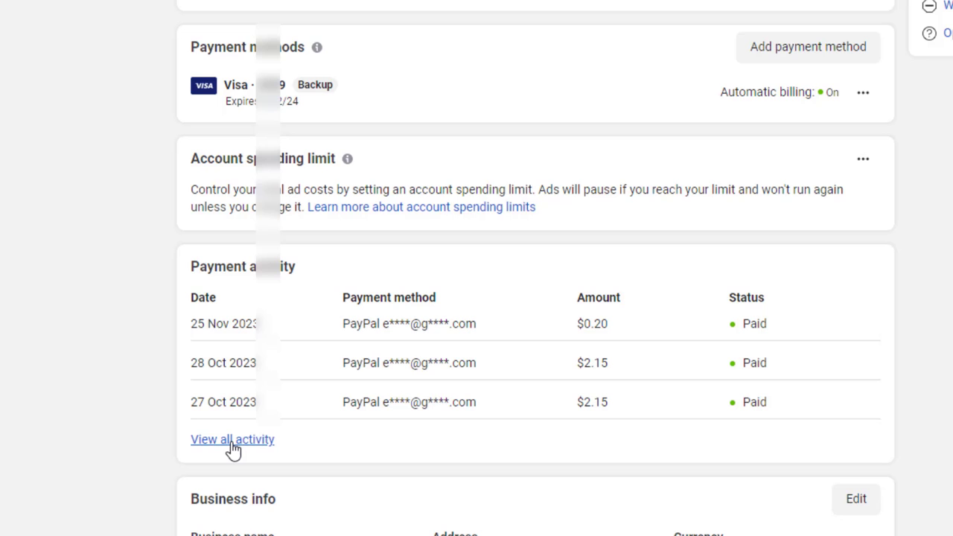
mouse_move(232, 448)
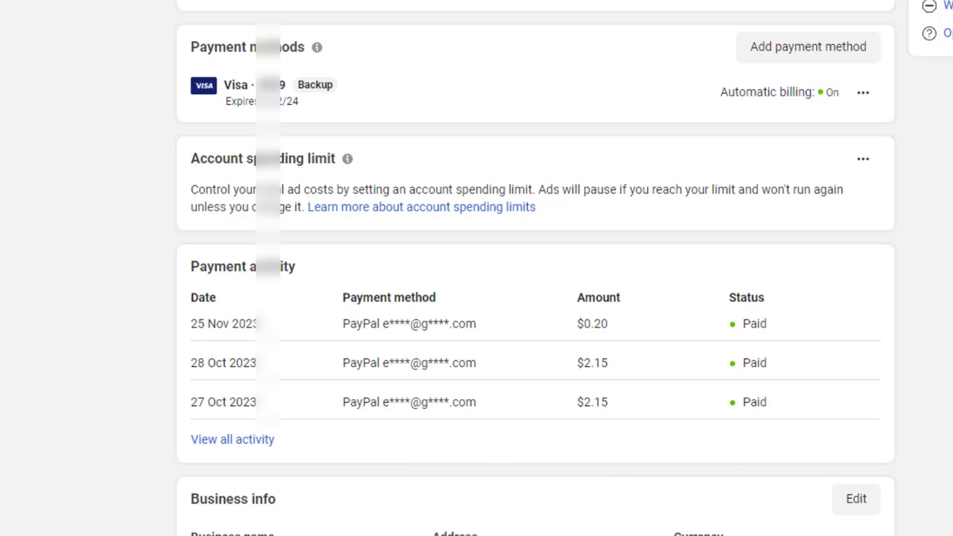
scroll(down, 3)
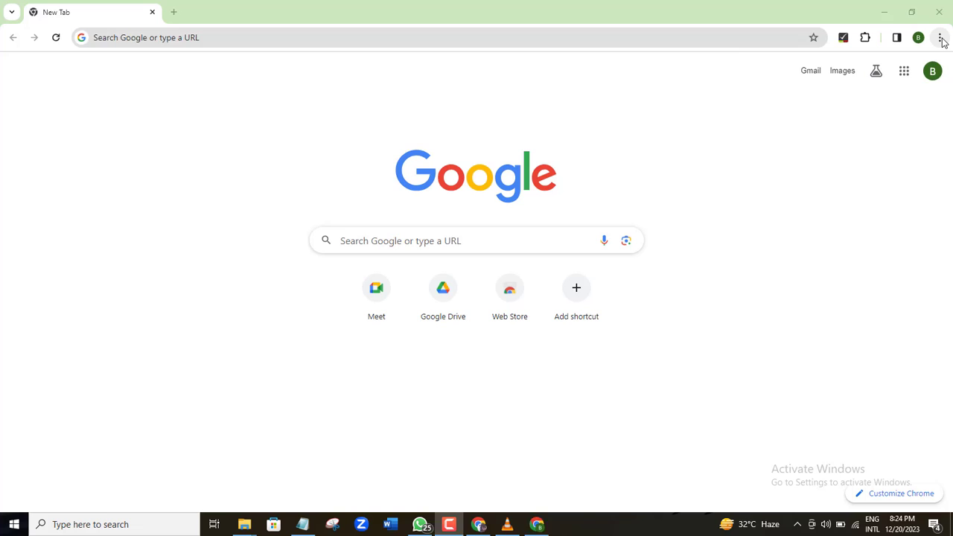
click(938, 37)
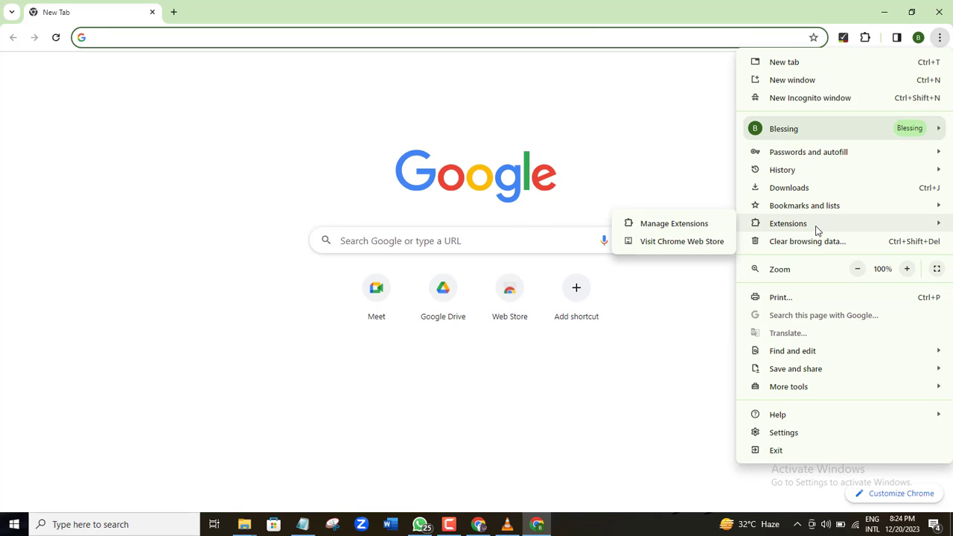
mouse_move(685, 230)
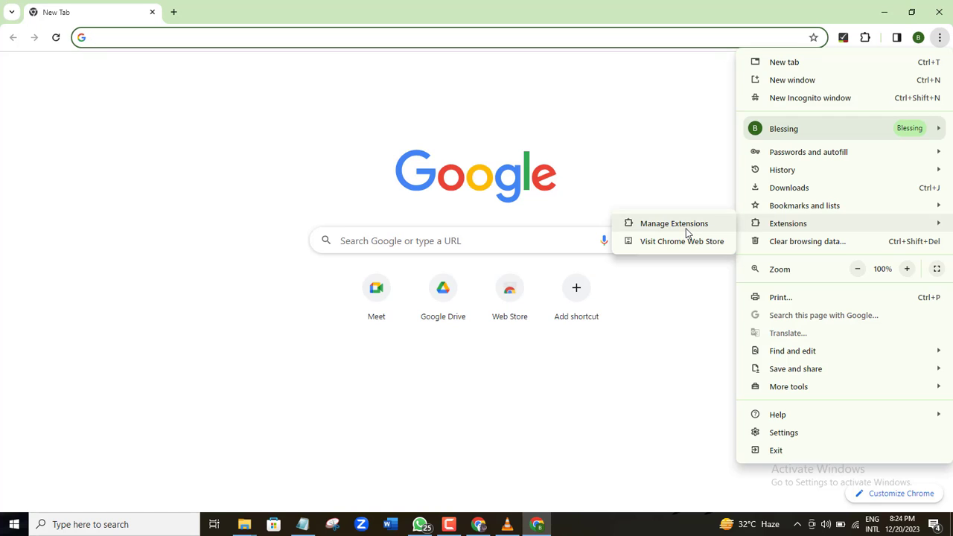
click(678, 223)
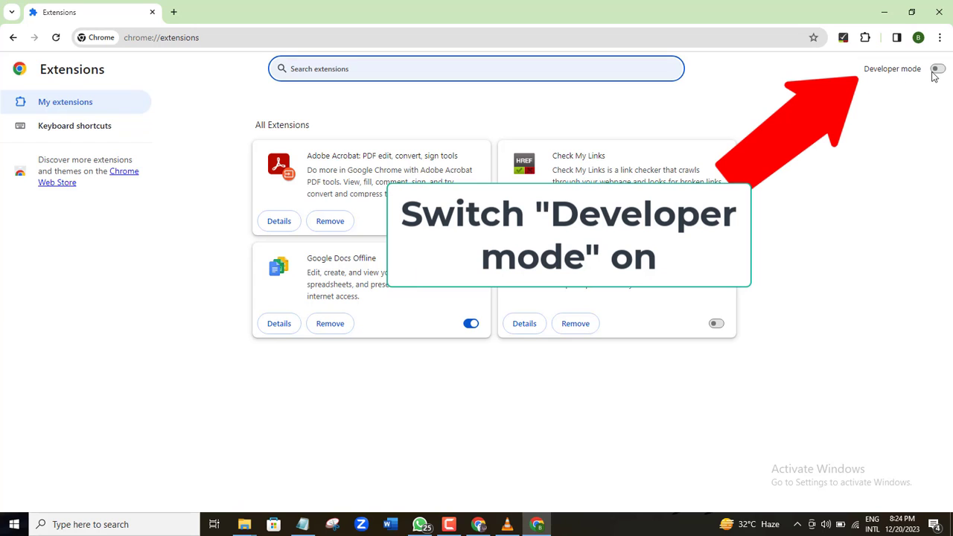
click(939, 67)
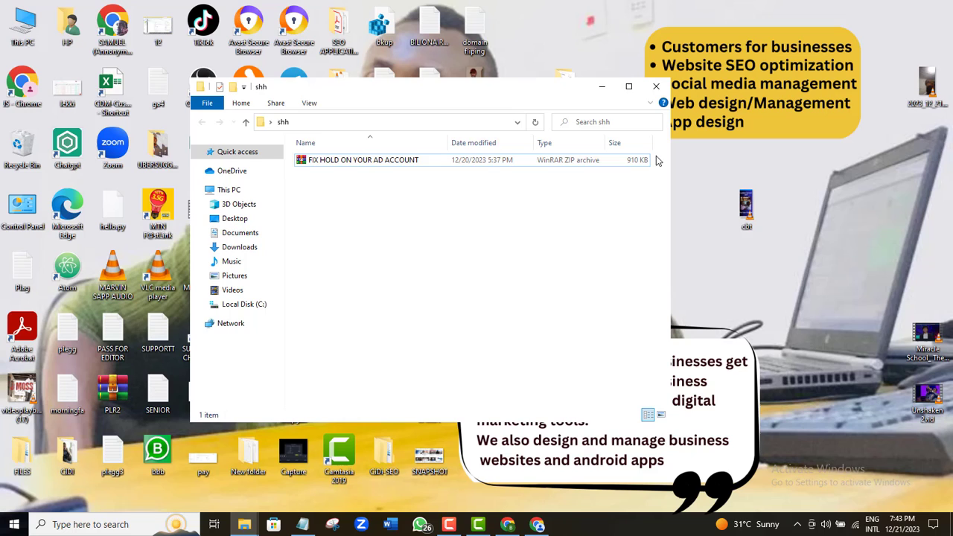
Extract the 'FIX HOLD ON YOUR AD ACCOUNT' ZIP into its own folder via Extract files...
click(629, 86)
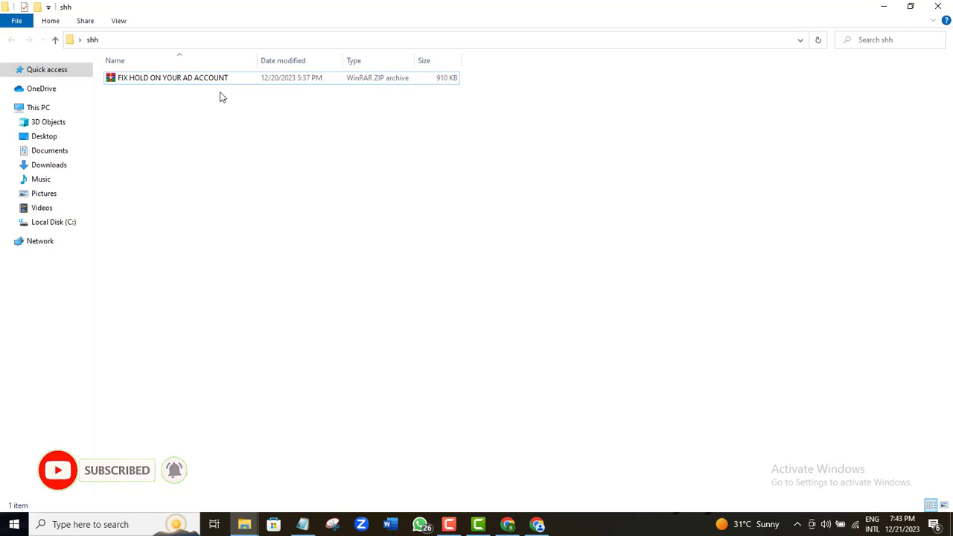
click(197, 77)
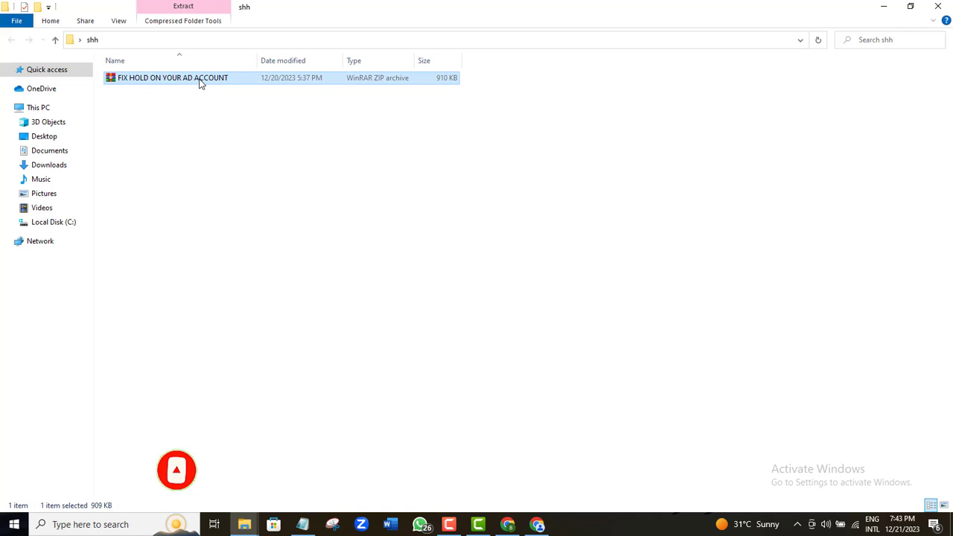
right_click(201, 83)
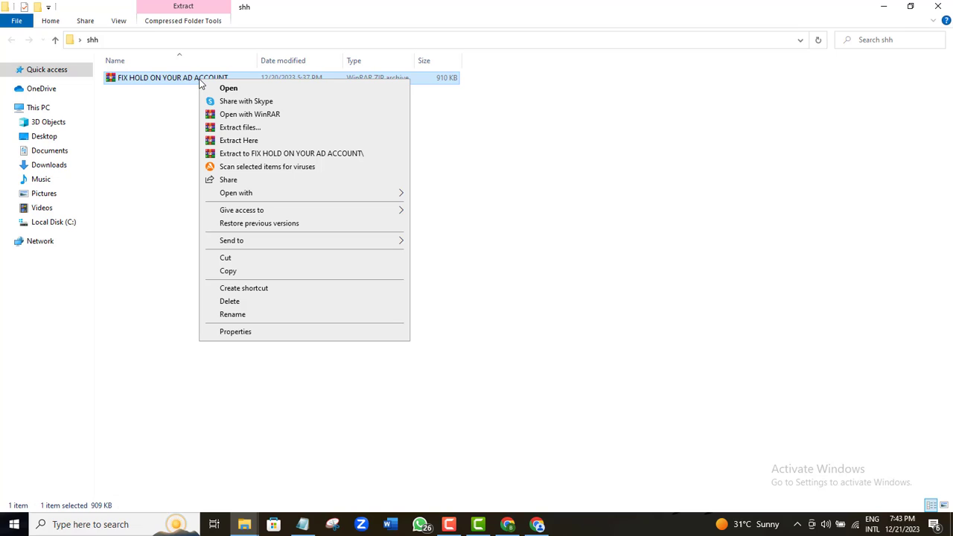
mouse_move(232, 126)
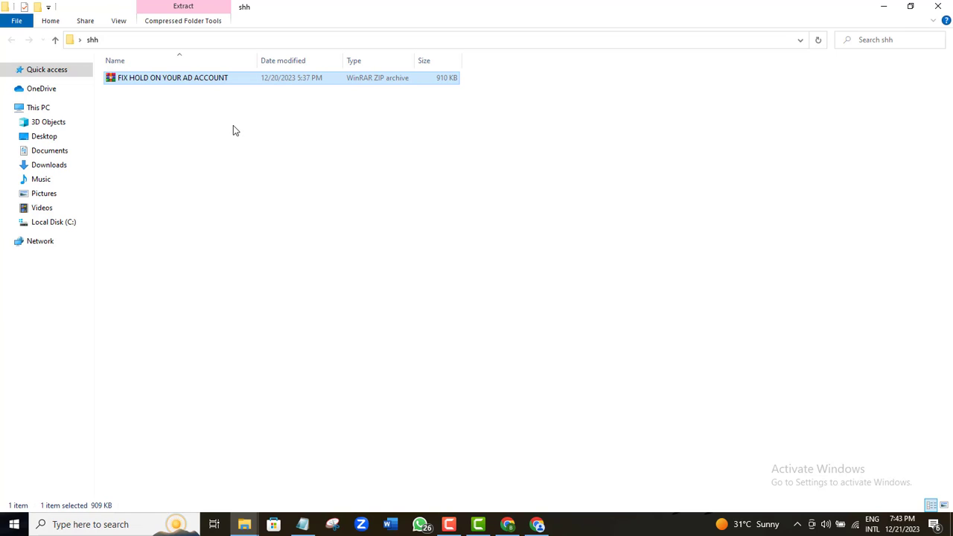
click(183, 6)
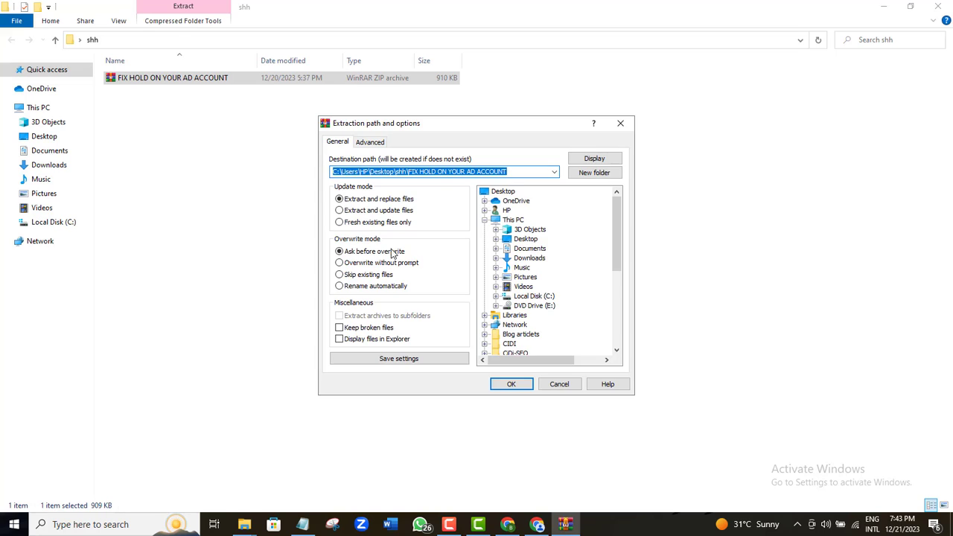
click(512, 385)
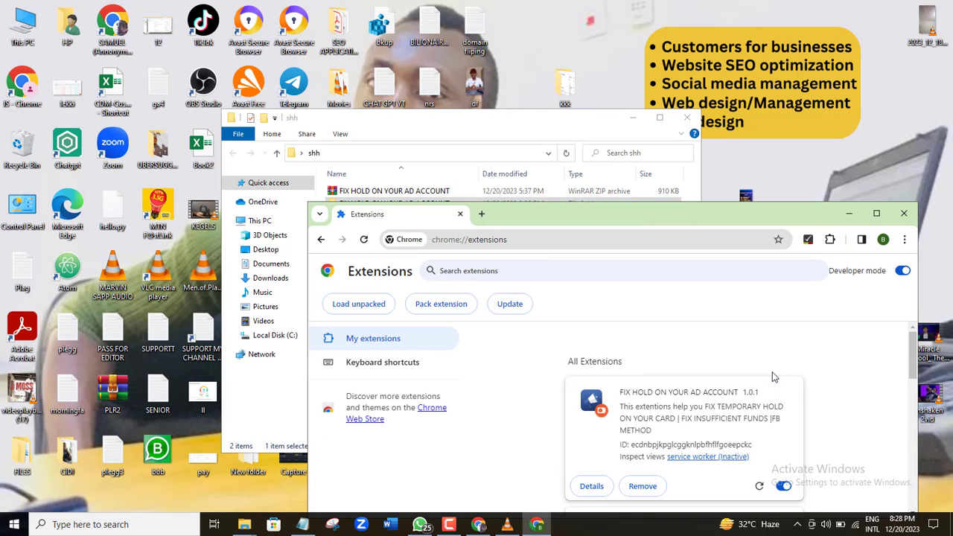
mouse_move(879, 214)
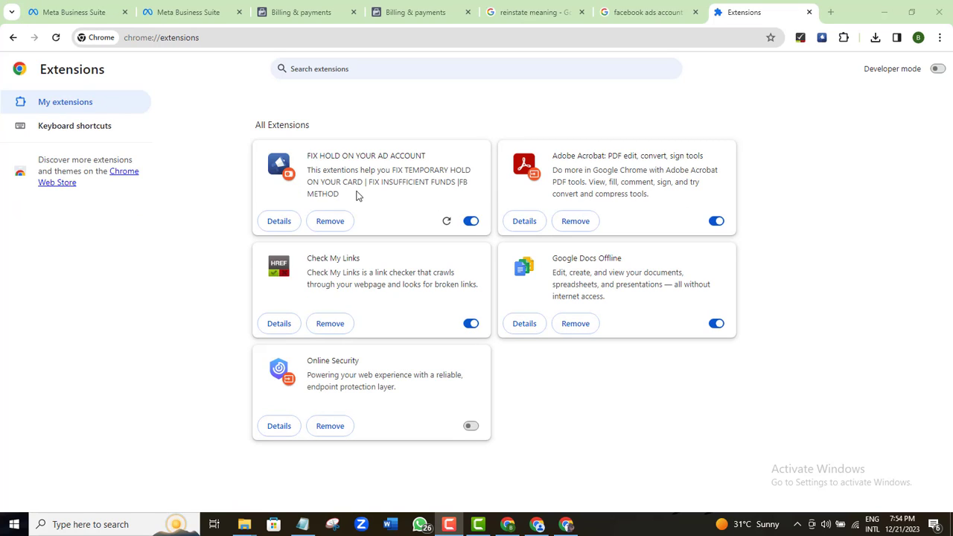
Pin the FIX HOLD ON YOUR AD ACCOUNT extension to the toolbar and launch it.
click(940, 68)
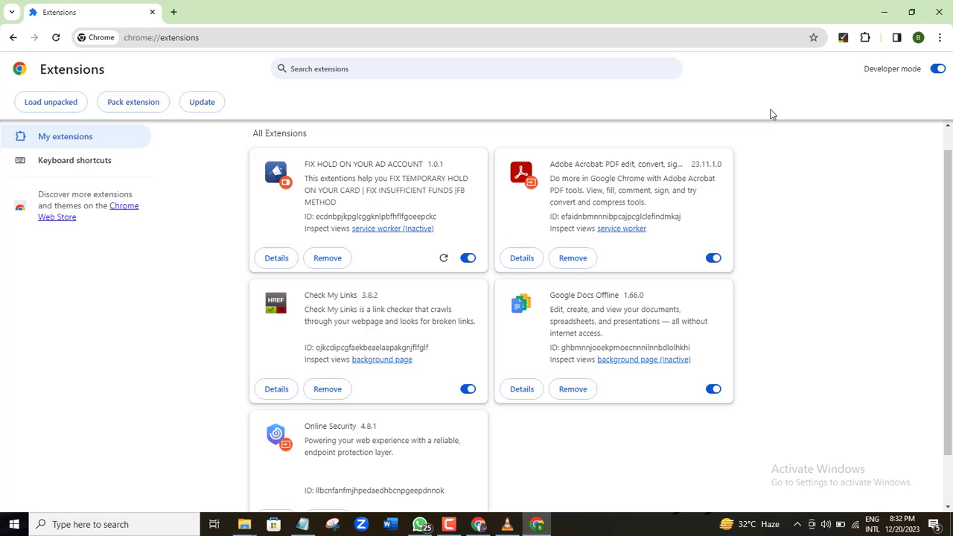
click(861, 39)
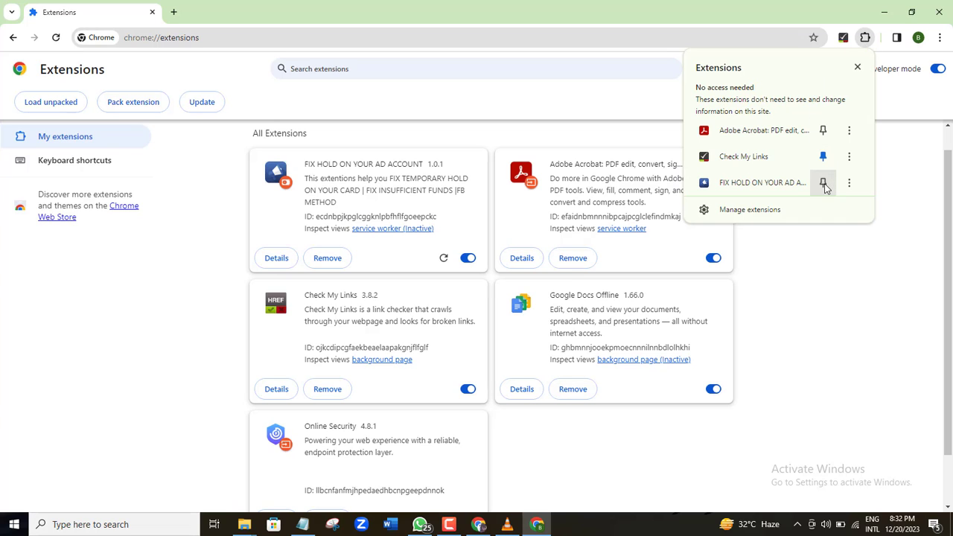
click(823, 182)
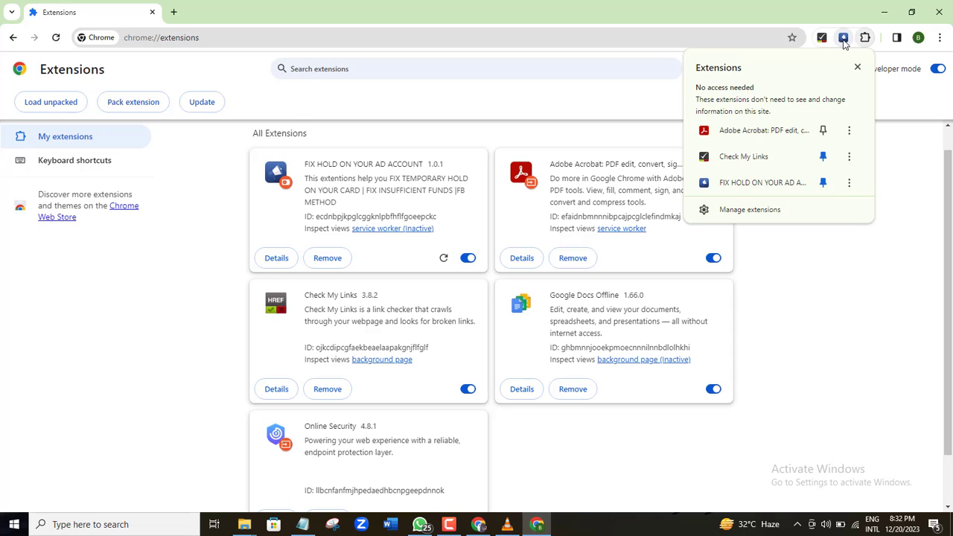
click(843, 39)
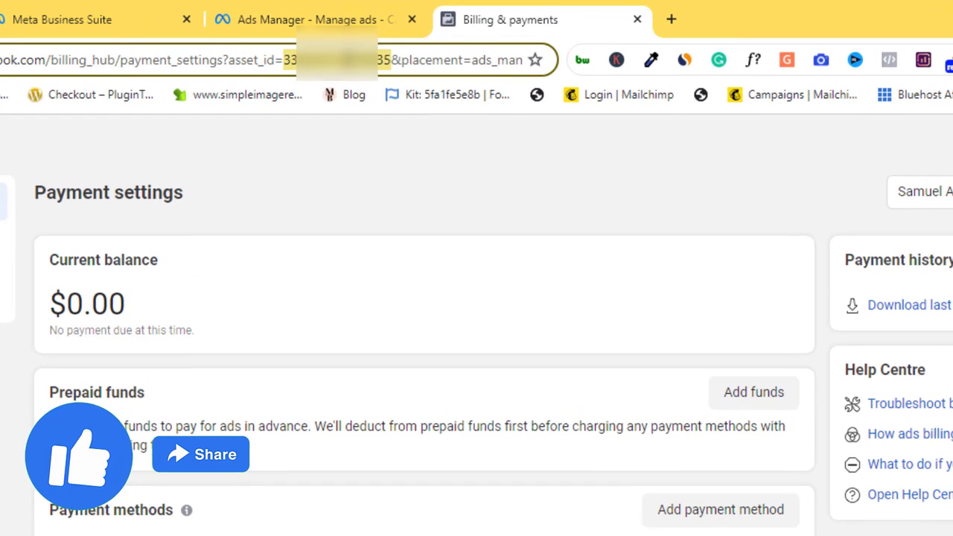
Copy the asset_id from the URL into Ad_account_disabled and pick the Visa card as payment method.
right_click(328, 59)
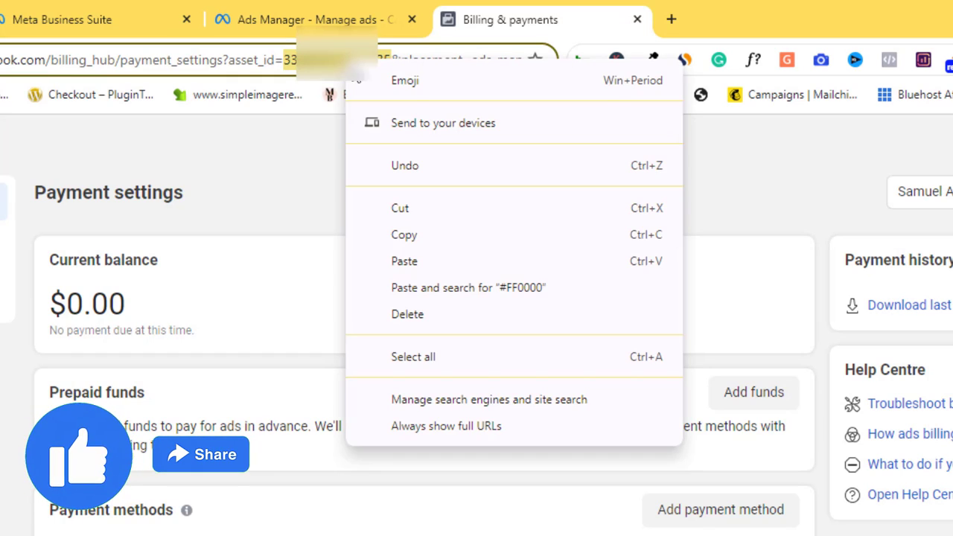
click(411, 235)
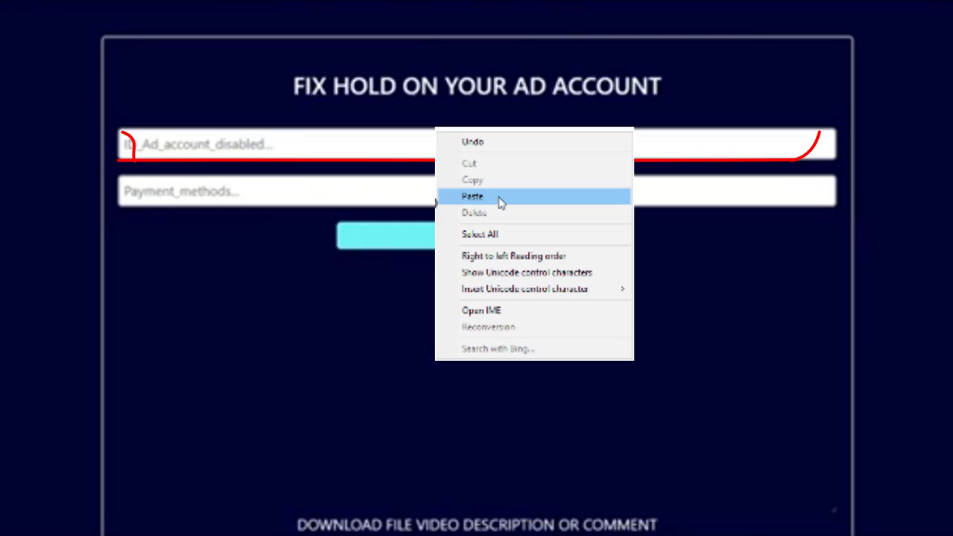
click(473, 196)
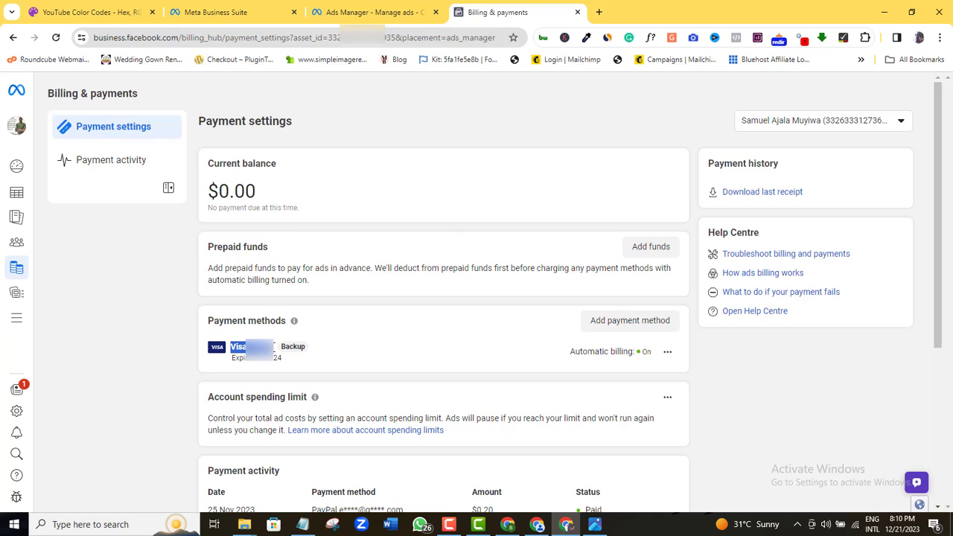
right_click(238, 345)
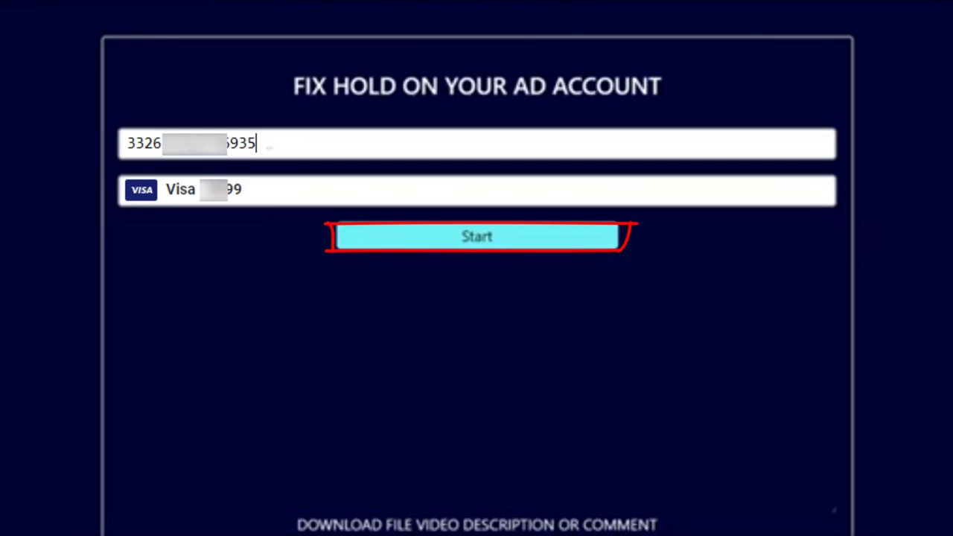
Start the ad account hold fix, then reload the Payment settings page.
click(478, 237)
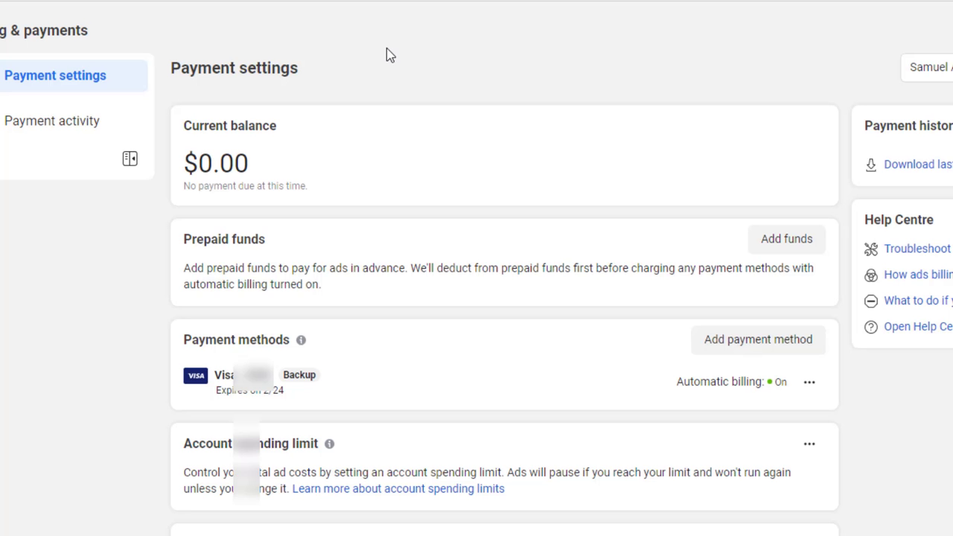
right_click(408, 176)
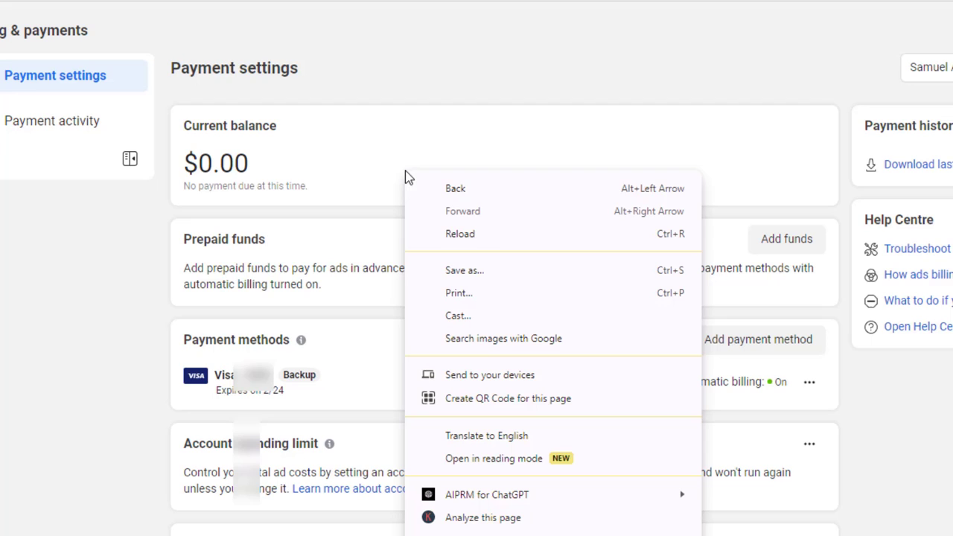
mouse_move(453, 235)
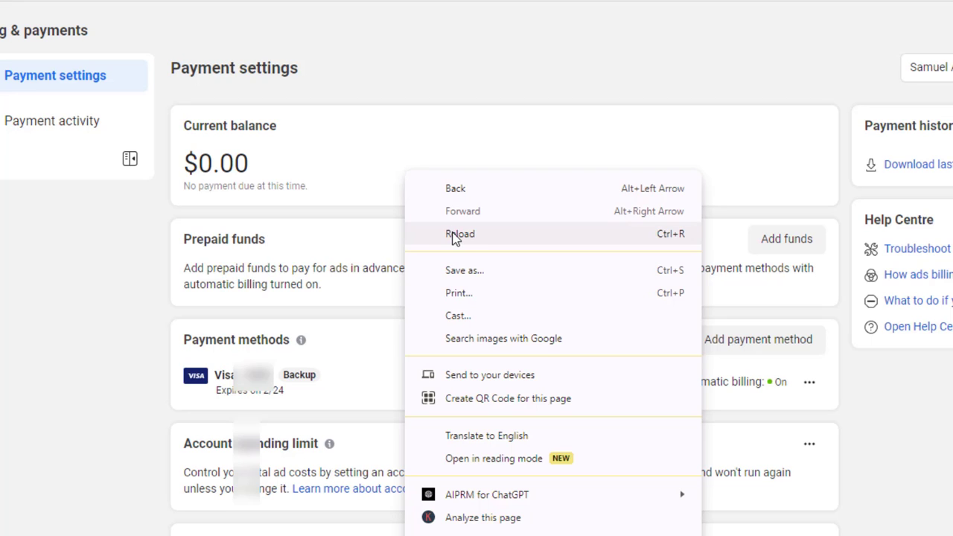
click(460, 234)
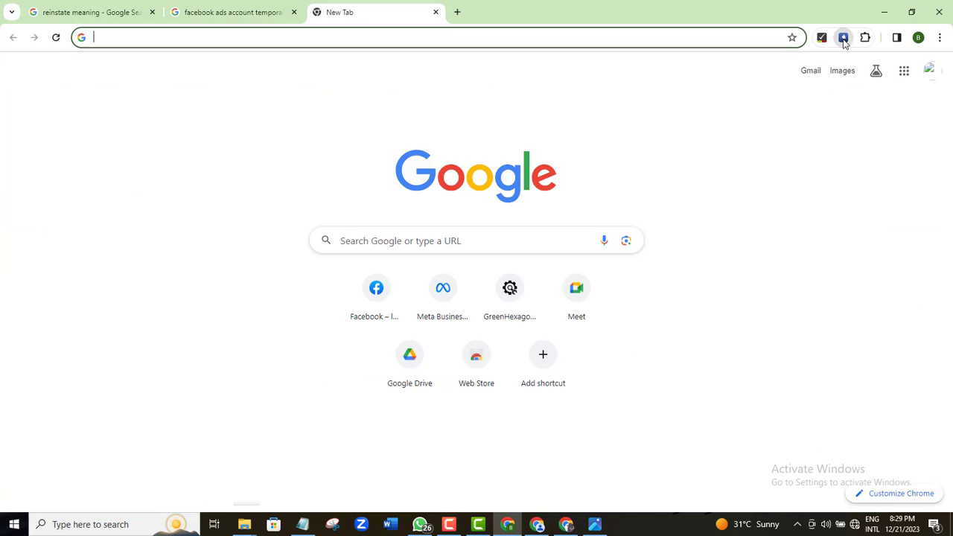
Show the extension popup with its 'Please wait for a few minutes' message.
click(842, 39)
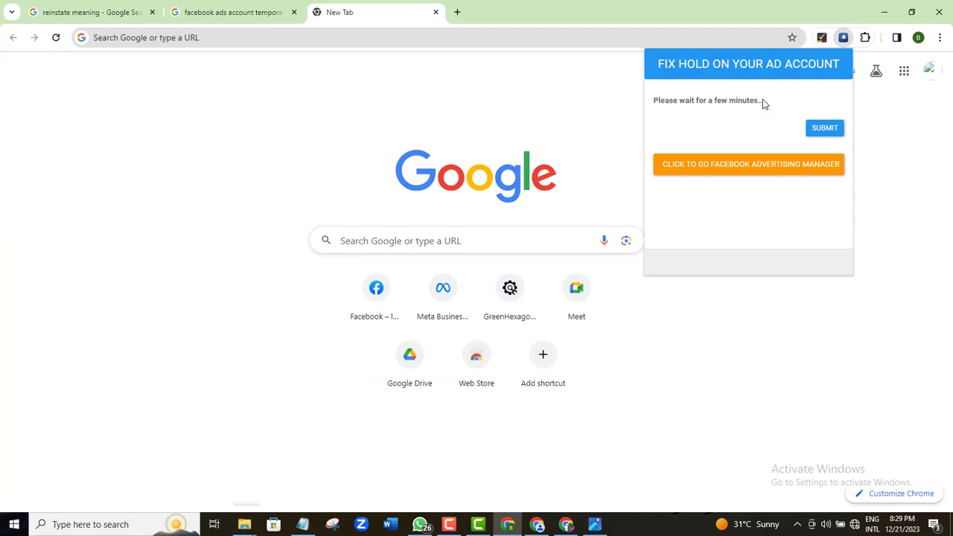
mouse_move(704, 104)
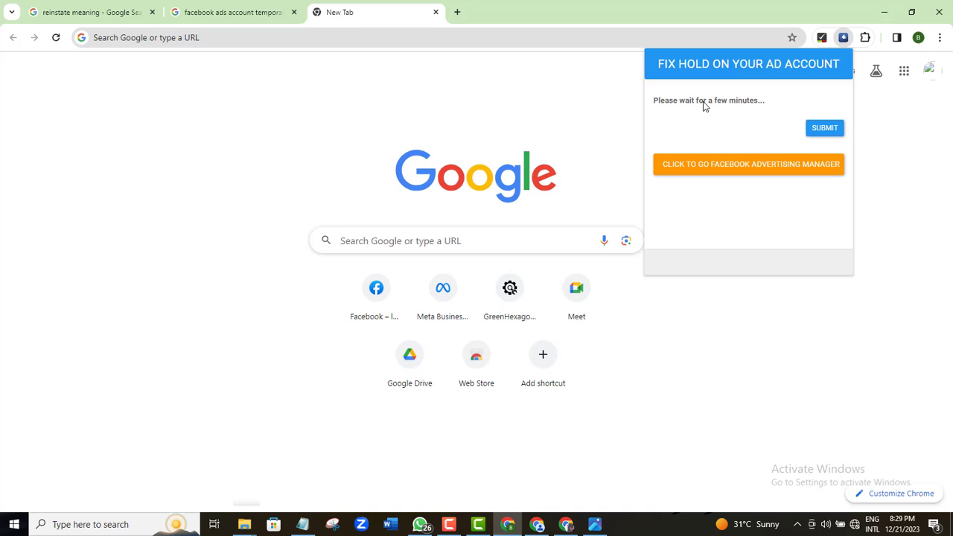
mouse_move(727, 119)
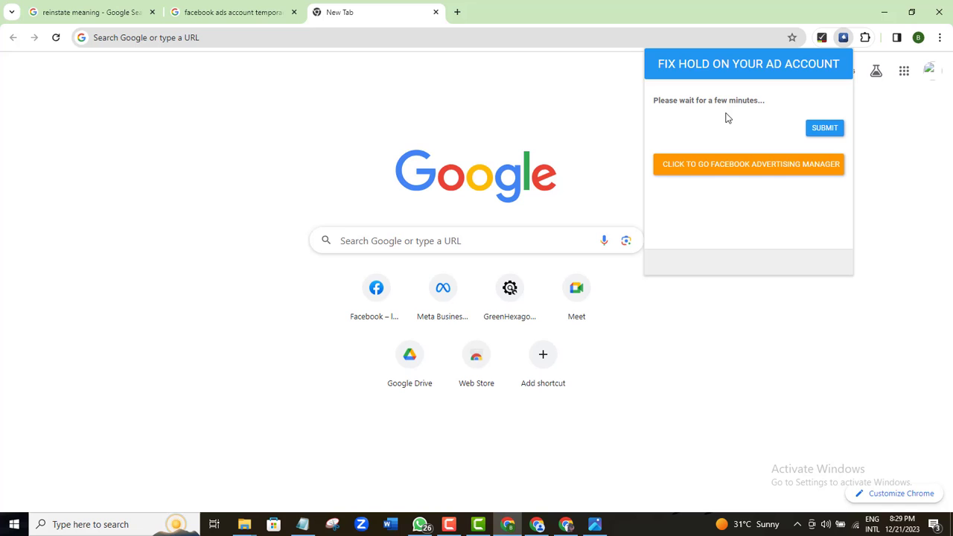
mouse_move(507, 463)
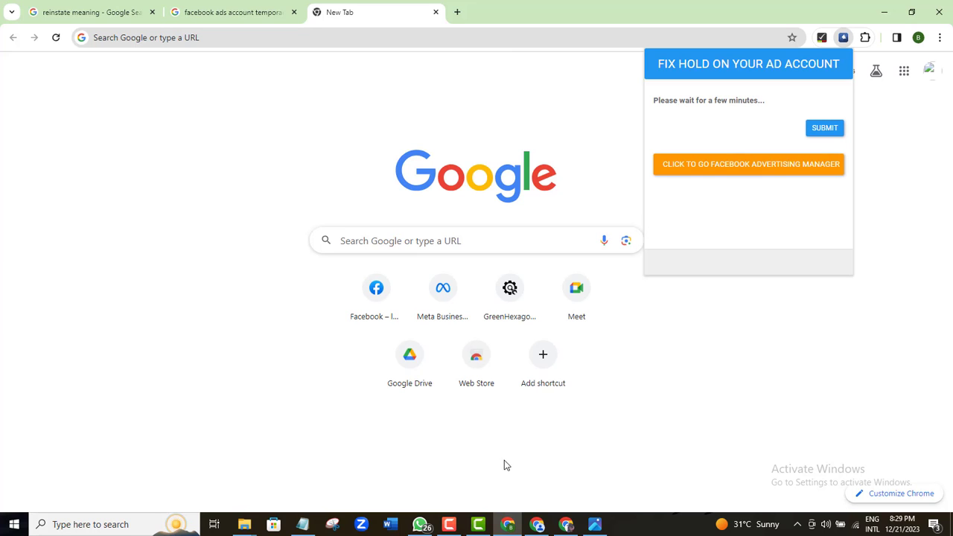